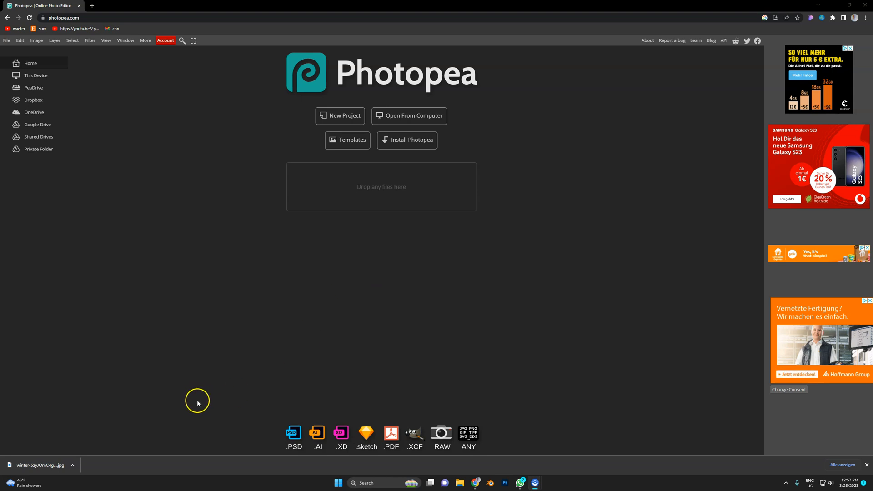
mouse_move(341, 190)
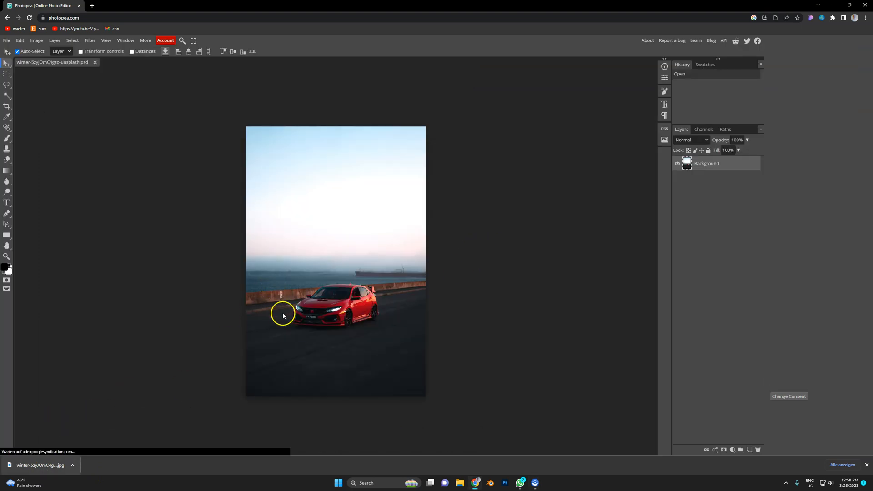
Step: Zoom into the car photo and draw a text box over the sea
left_click(283, 316)
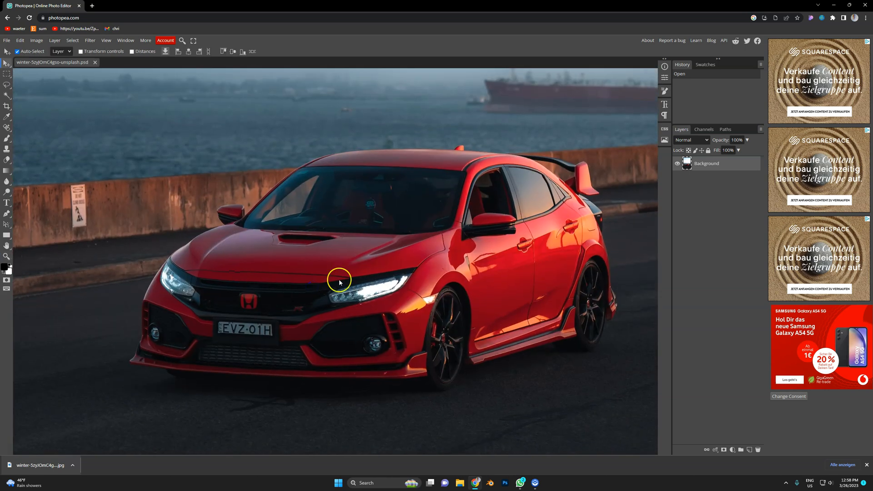
left_click_drag(338, 281, 240, 239)
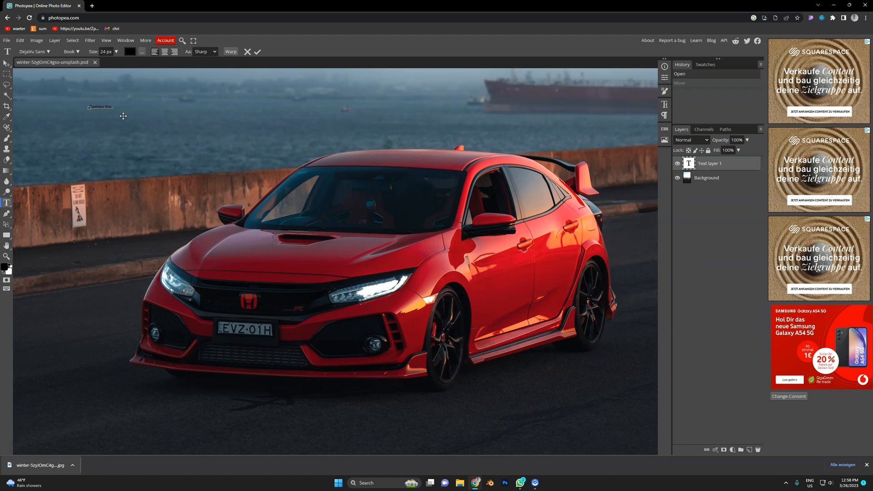
Step: Type the caption 'basically G' into the text layer
type("basically God")
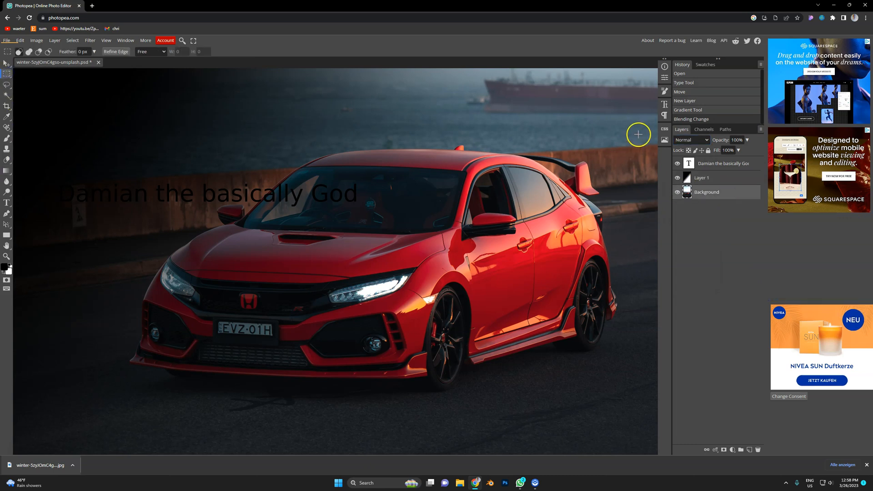
Step: Select a large rectangular area of the car photo
left_click_drag(128, 137, 638, 396)
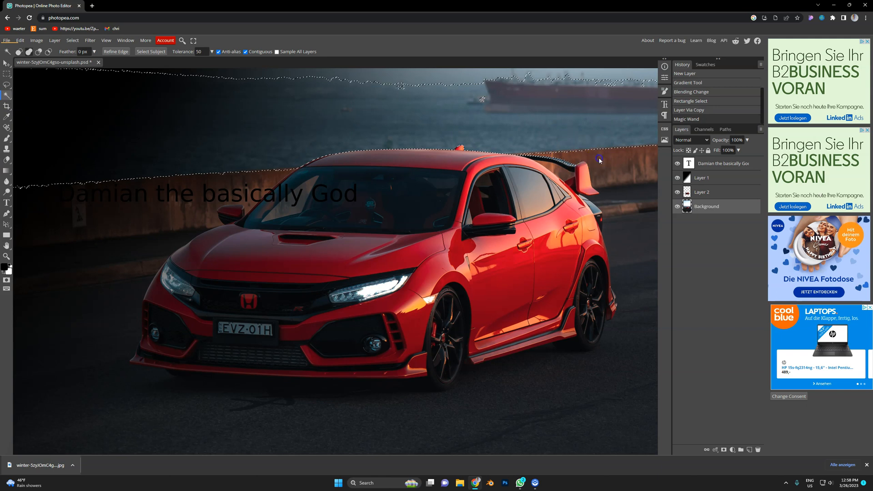
Step: Magic Wand-select the sky, then add the car body to the selection
left_click(624, 214)
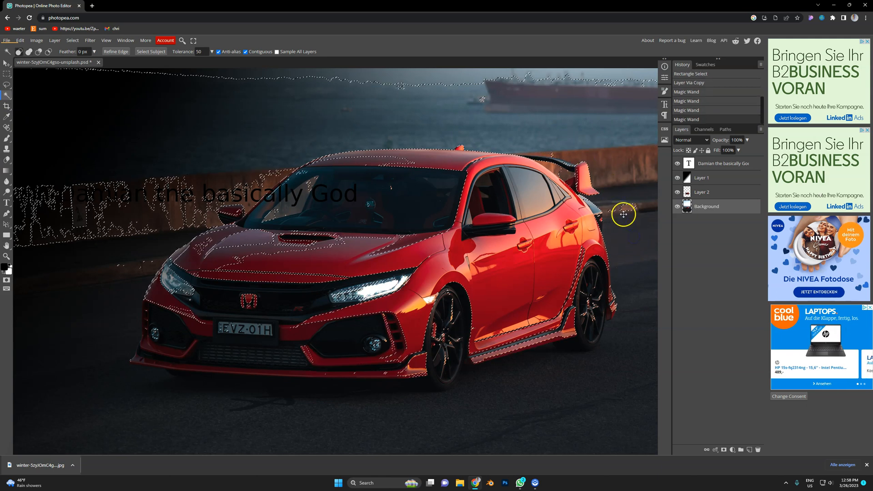
left_click(733, 450)
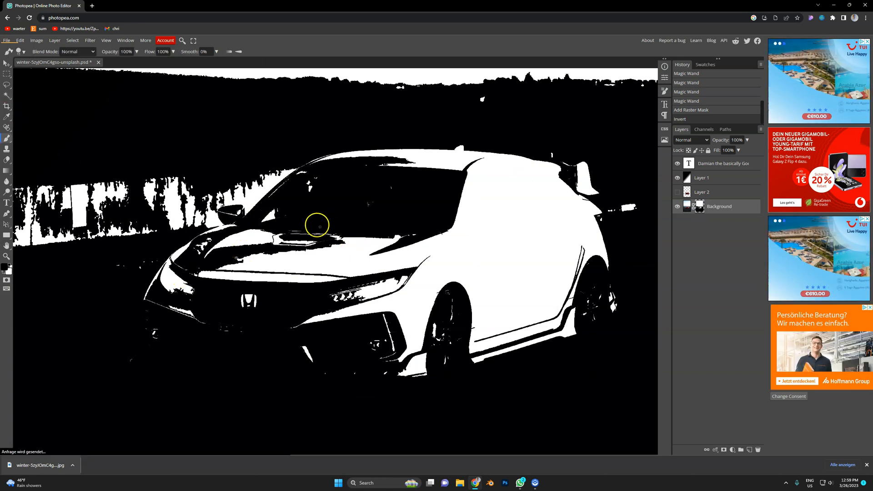
Step: Bring up the options menu for the Background layer's raster mask
right_click(538, 232)
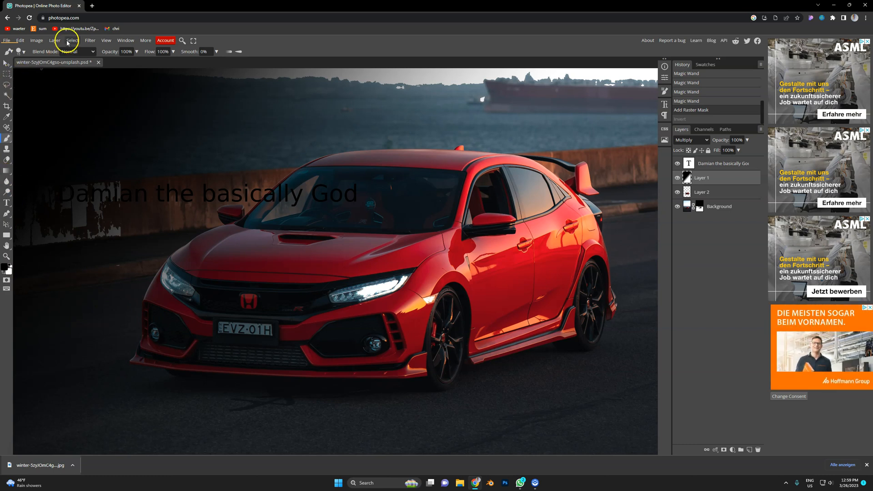
Step: Show the Select menu's selection commands
left_click(72, 40)
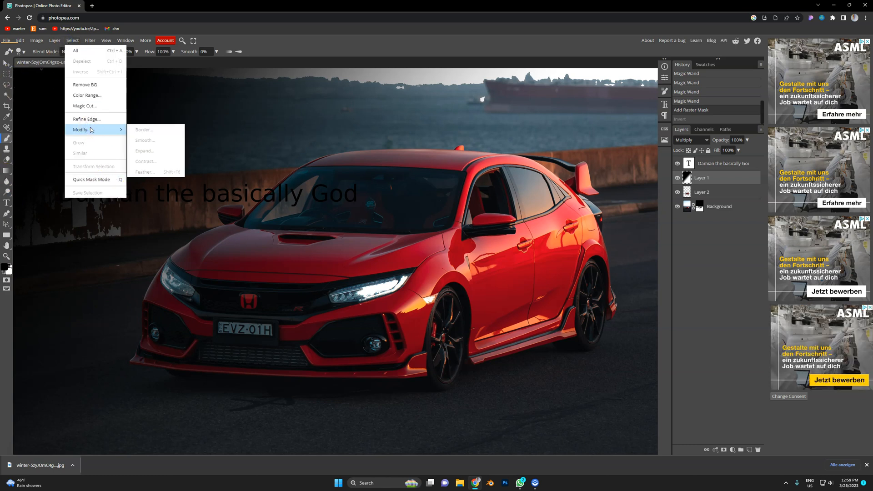
mouse_move(93, 94)
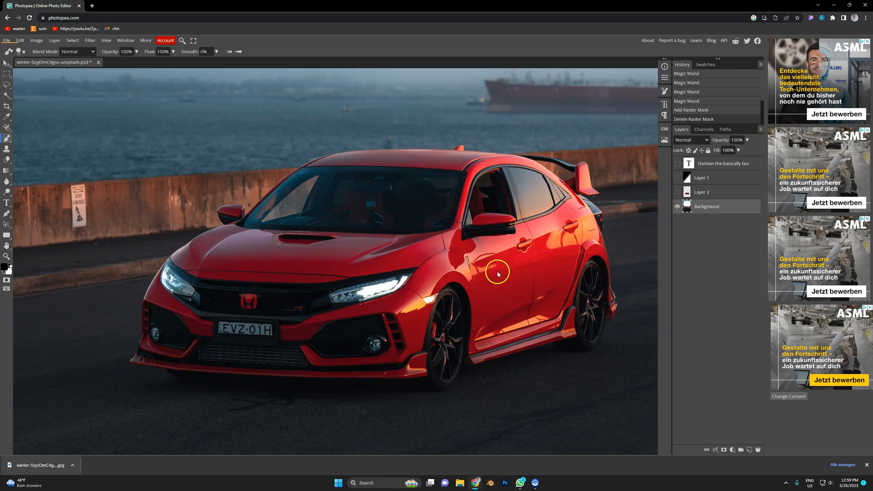
Step: Click in the Layers panel, then reopen the Select menu showing Remove BG
left_click(750, 450)
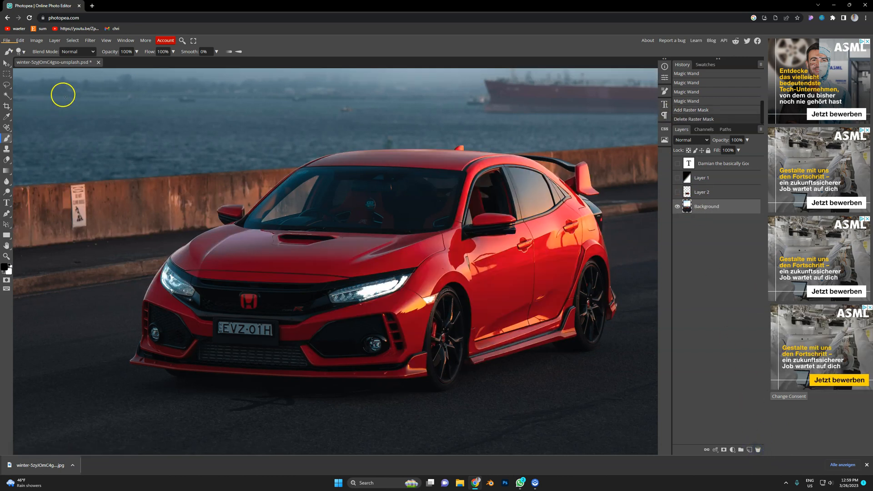
left_click(72, 40)
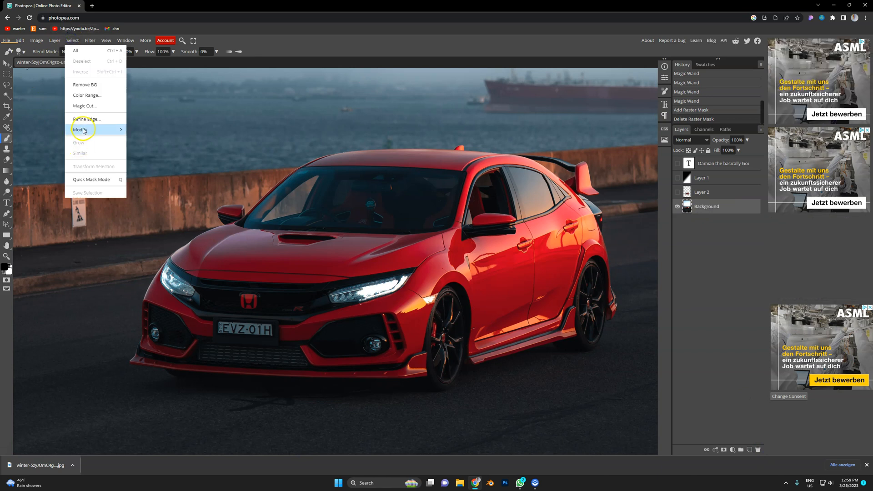